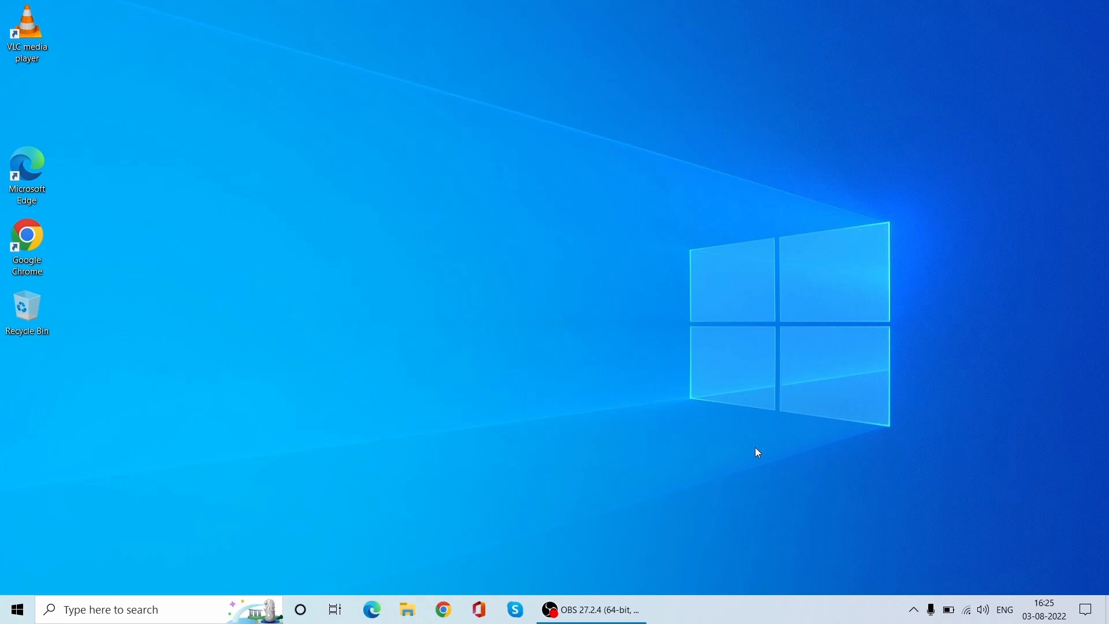
{"action": "mouse_move", "coordinate": [737, 437]}
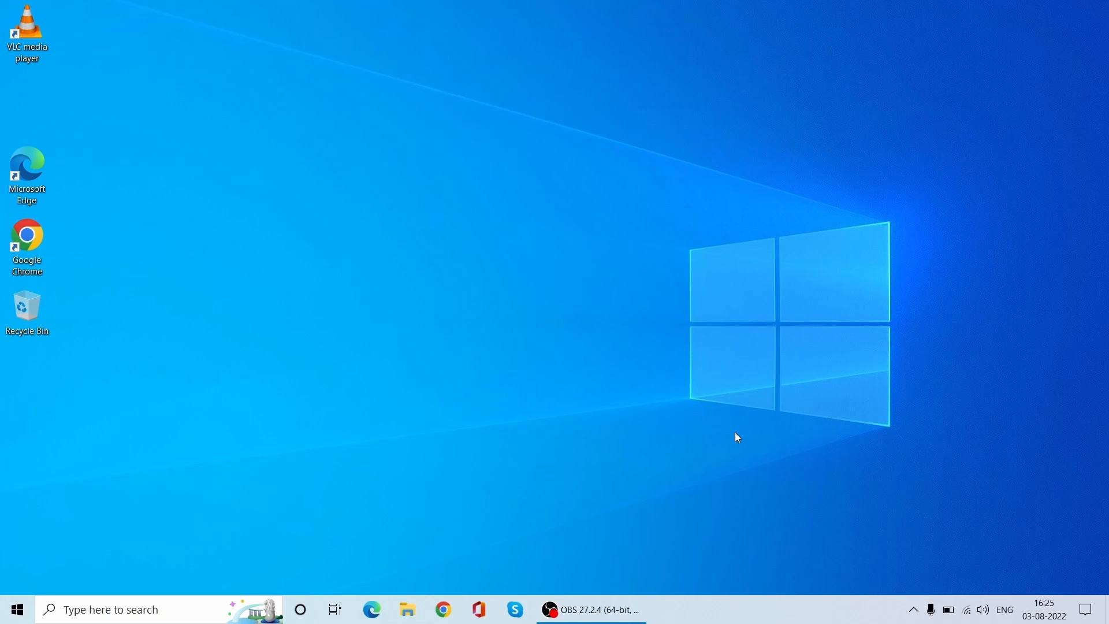
{"action": "mouse_move", "coordinate": [737, 436]}
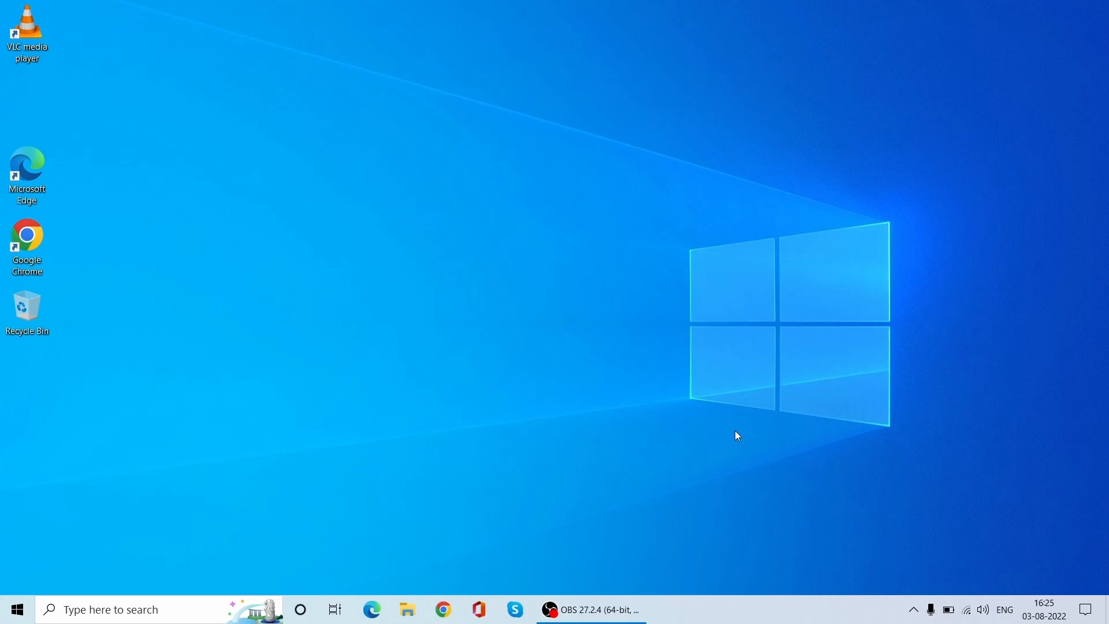
{"action": "mouse_move", "coordinate": [724, 429]}
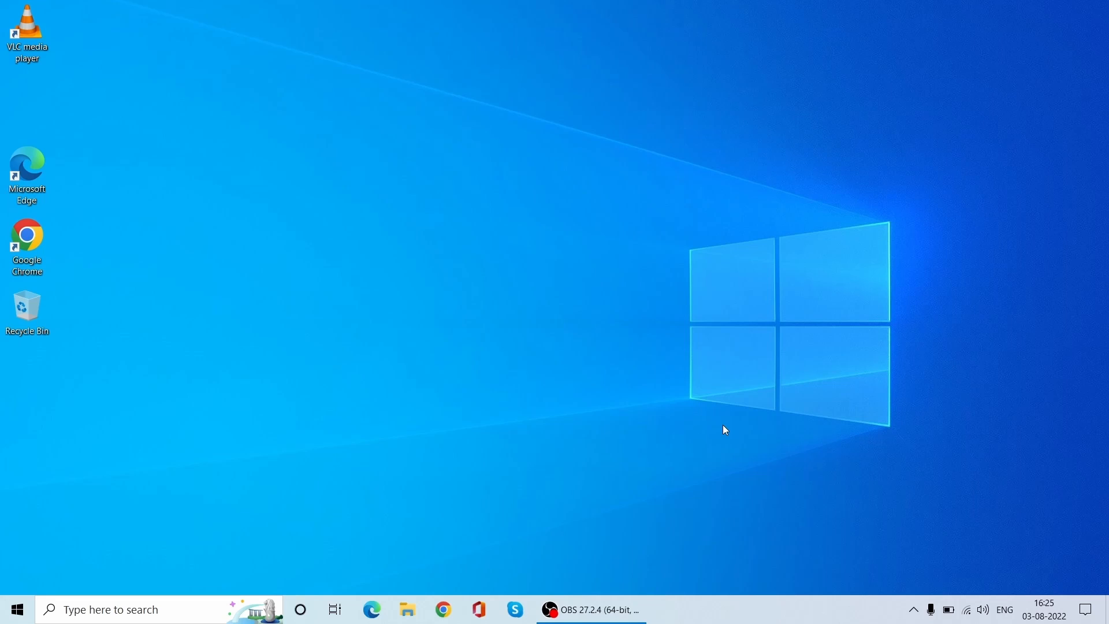
{"action": "mouse_move", "coordinate": [586, 392]}
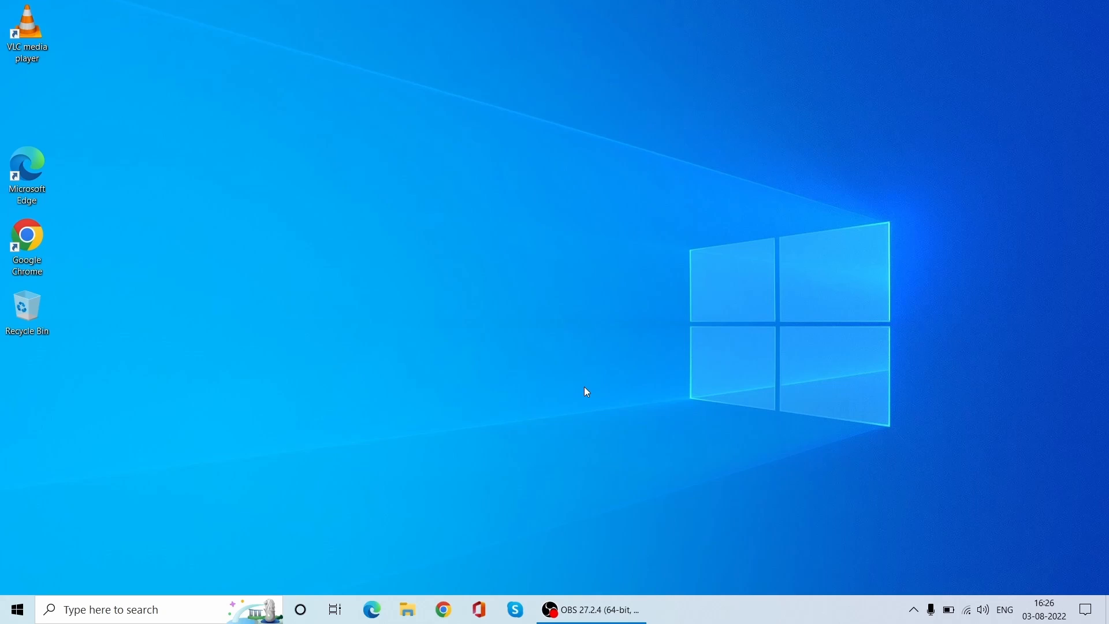
{"action": "mouse_move", "coordinate": [729, 611]}
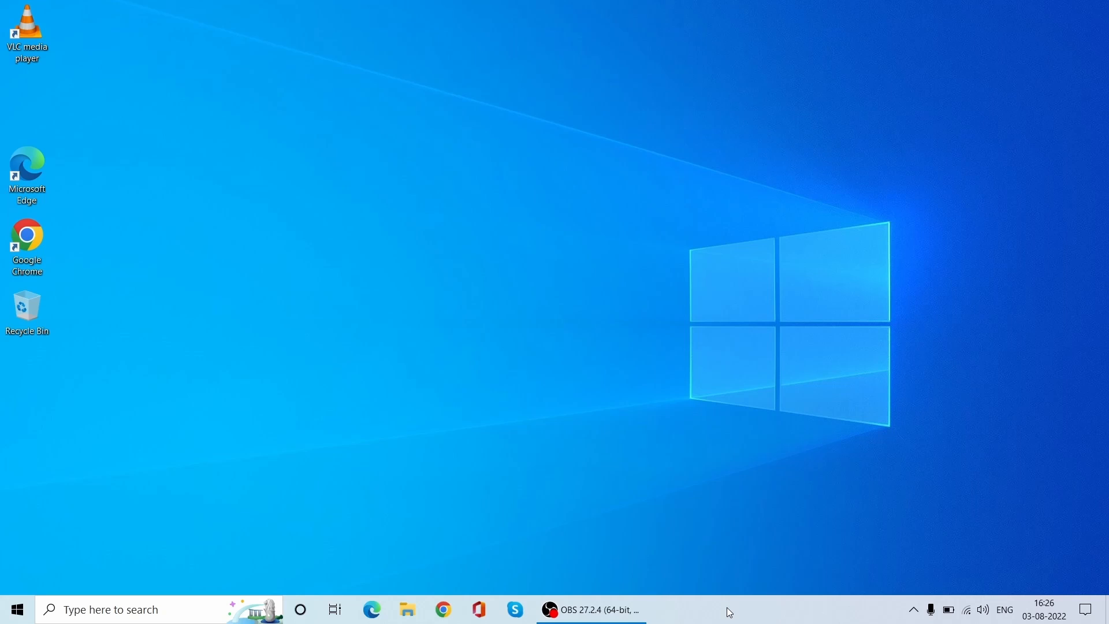
Right-click an empty spot on the taskbar to show its context menu.
{"action": "right_click", "coordinate": [729, 608]}
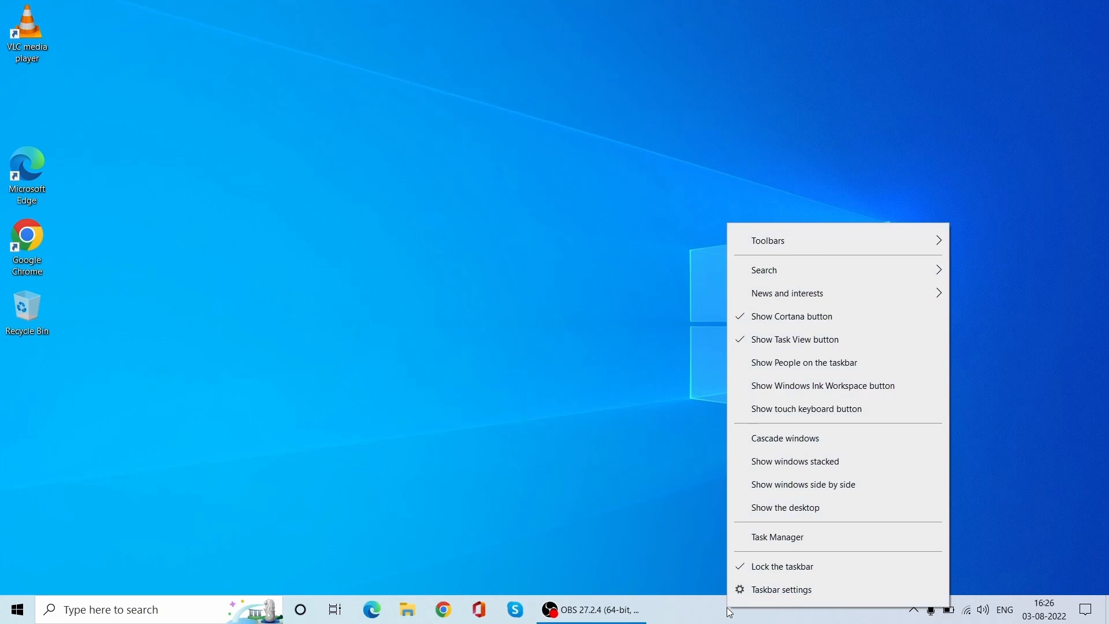
{"action": "mouse_move", "coordinate": [787, 293]}
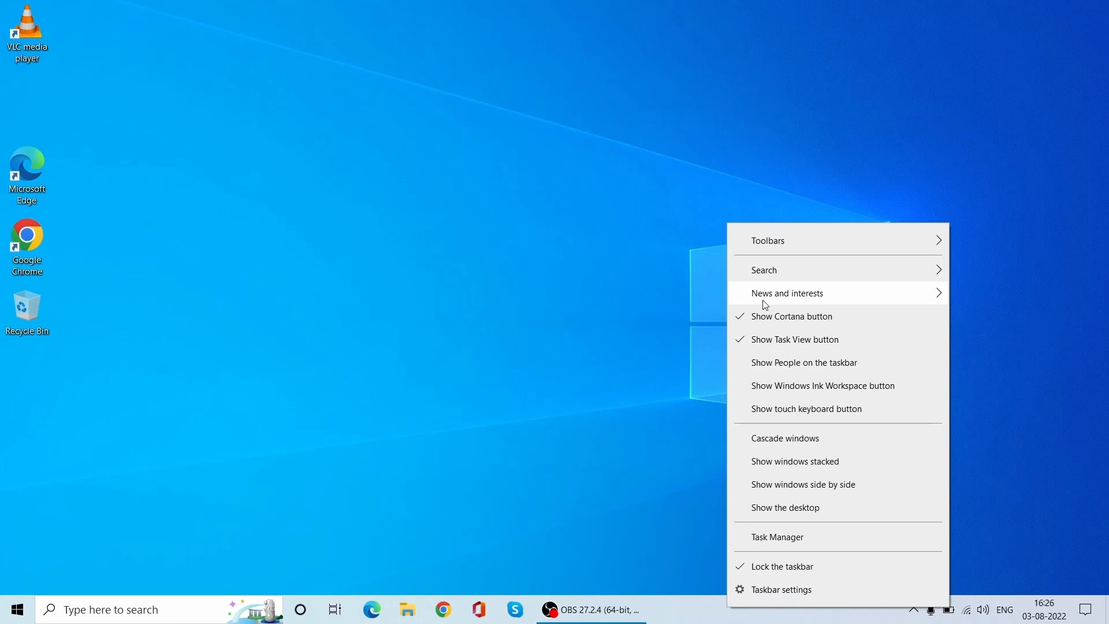
{"action": "mouse_move", "coordinate": [790, 600]}
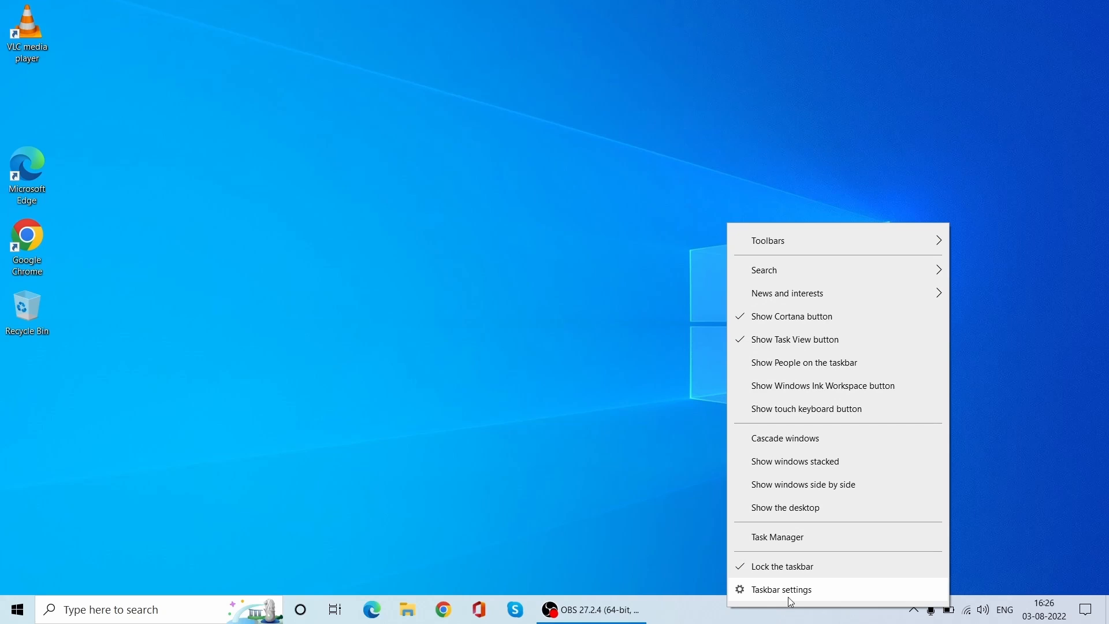
{"action": "mouse_move", "coordinate": [773, 596]}
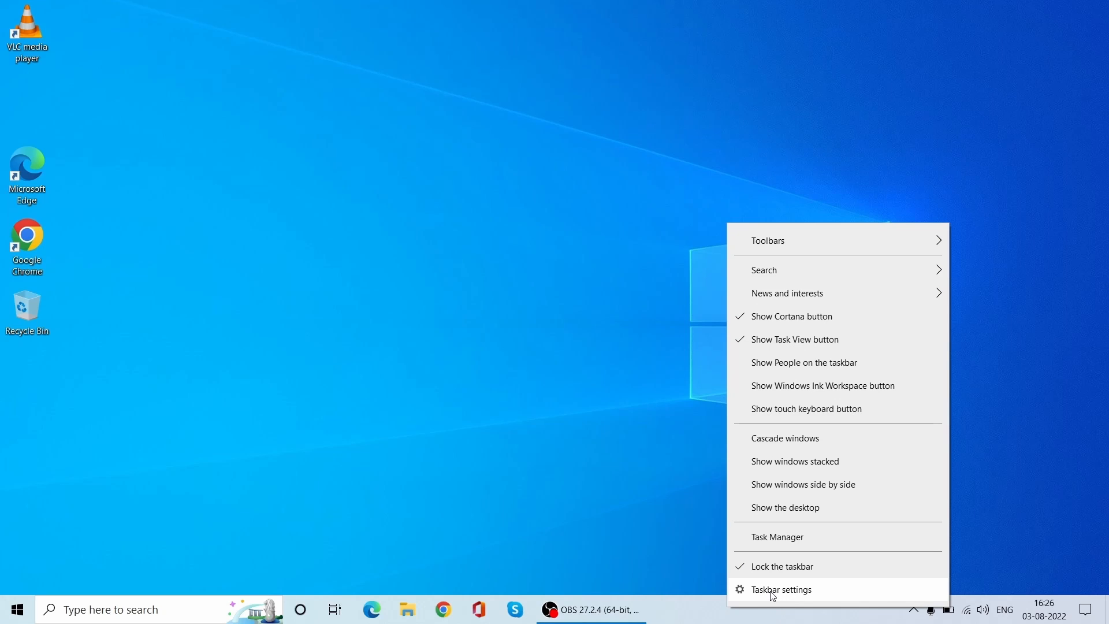
Choose 'Taskbar settings' from the context menu to reach the Taskbar settings page.
{"action": "left_click", "coordinate": [781, 589]}
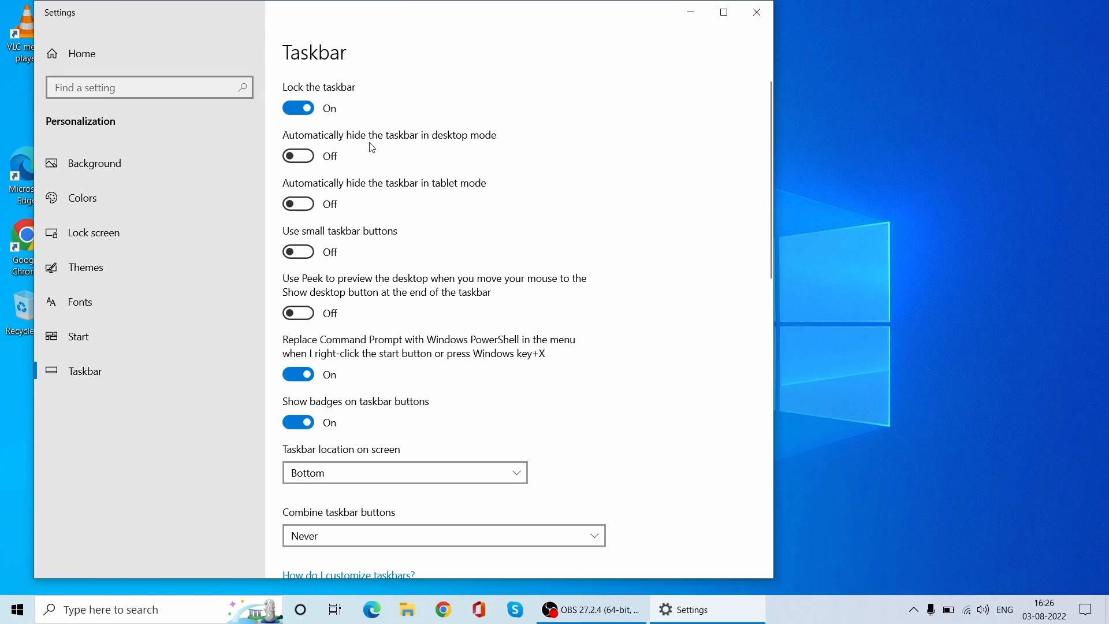
{"action": "mouse_move", "coordinate": [495, 145]}
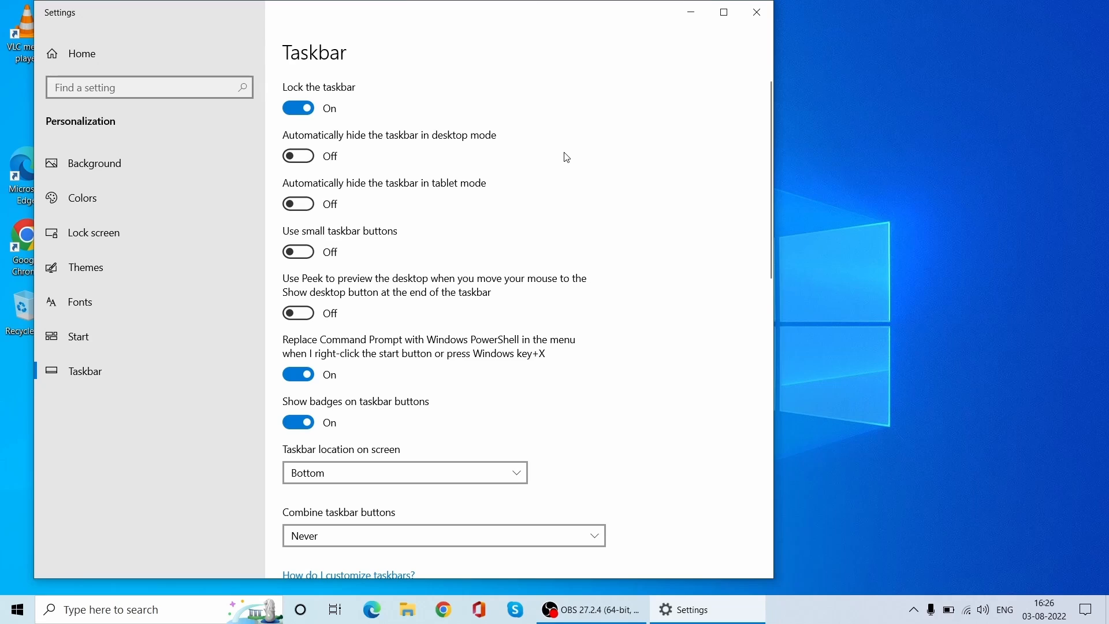
{"action": "mouse_move", "coordinate": [308, 174]}
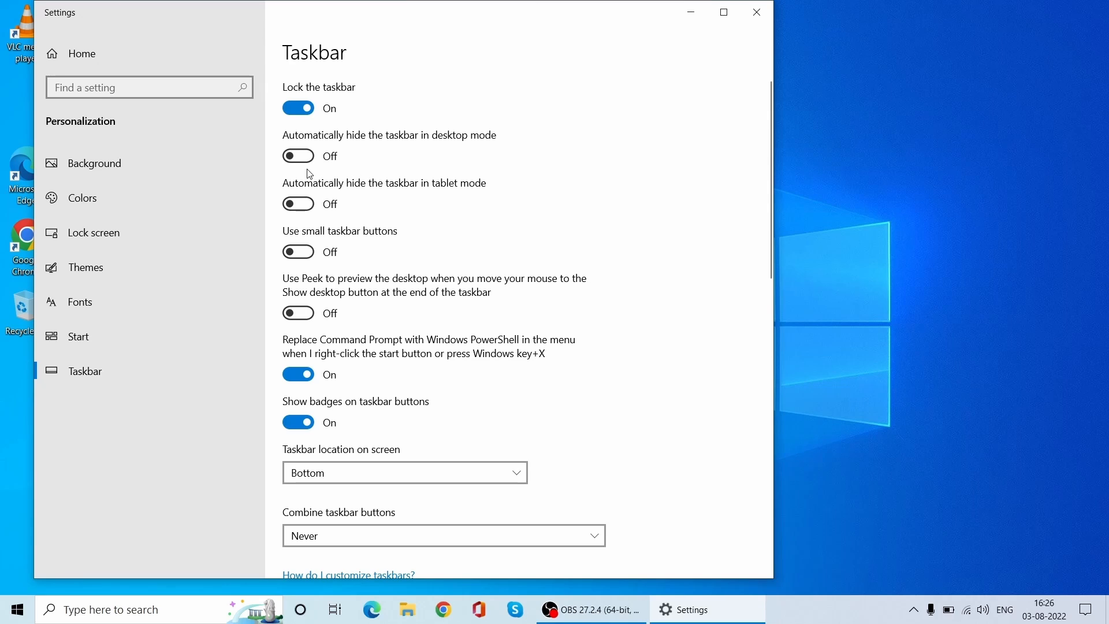
Turn on 'Automatically hide the taskbar in desktop mode' so the taskbar disappears.
{"action": "left_click", "coordinate": [298, 155]}
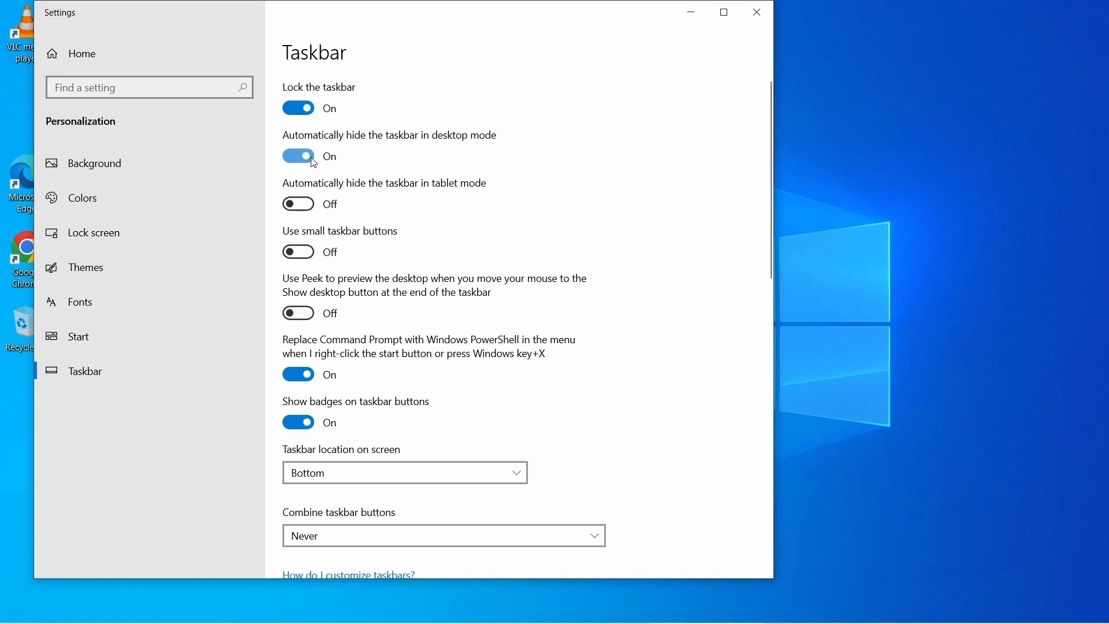
{"action": "left_click", "coordinate": [298, 155]}
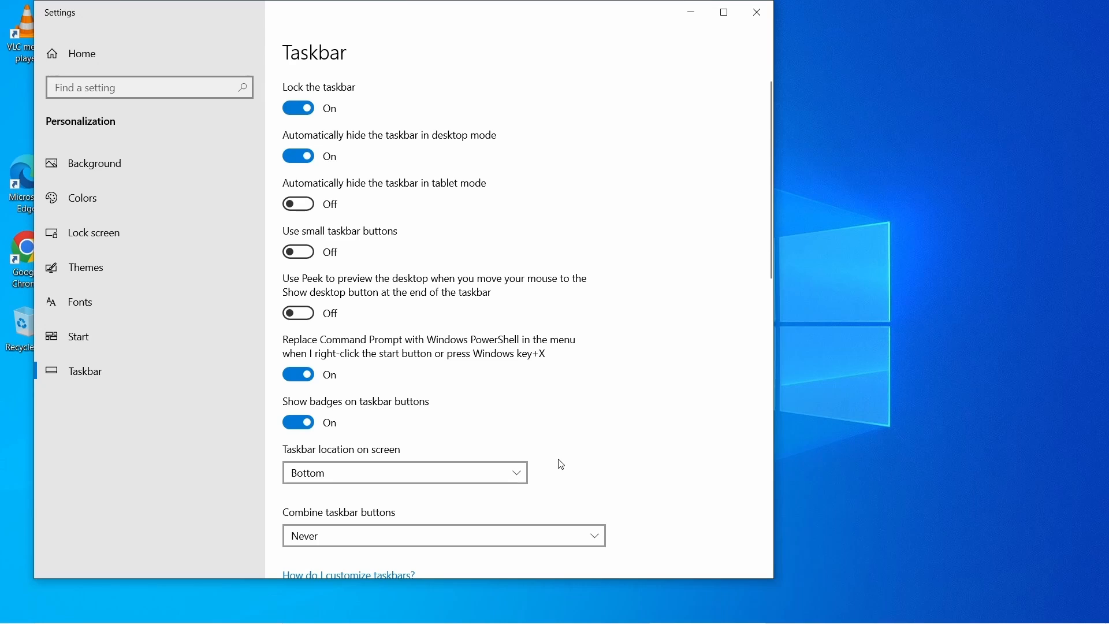
{"action": "mouse_move", "coordinate": [897, 458]}
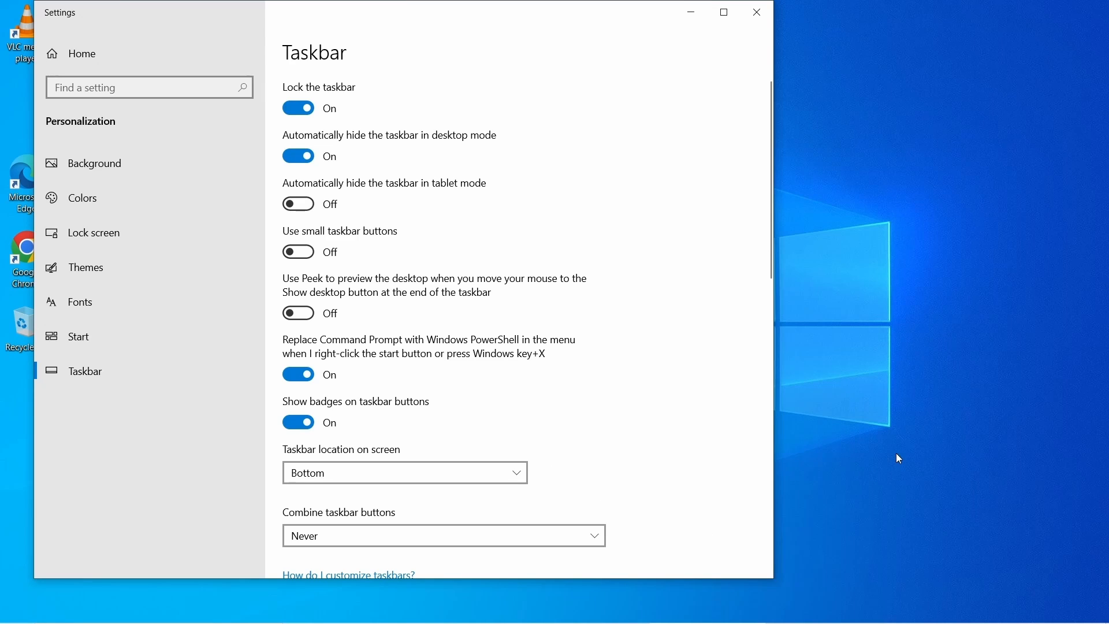
{"action": "mouse_move", "coordinate": [800, 445]}
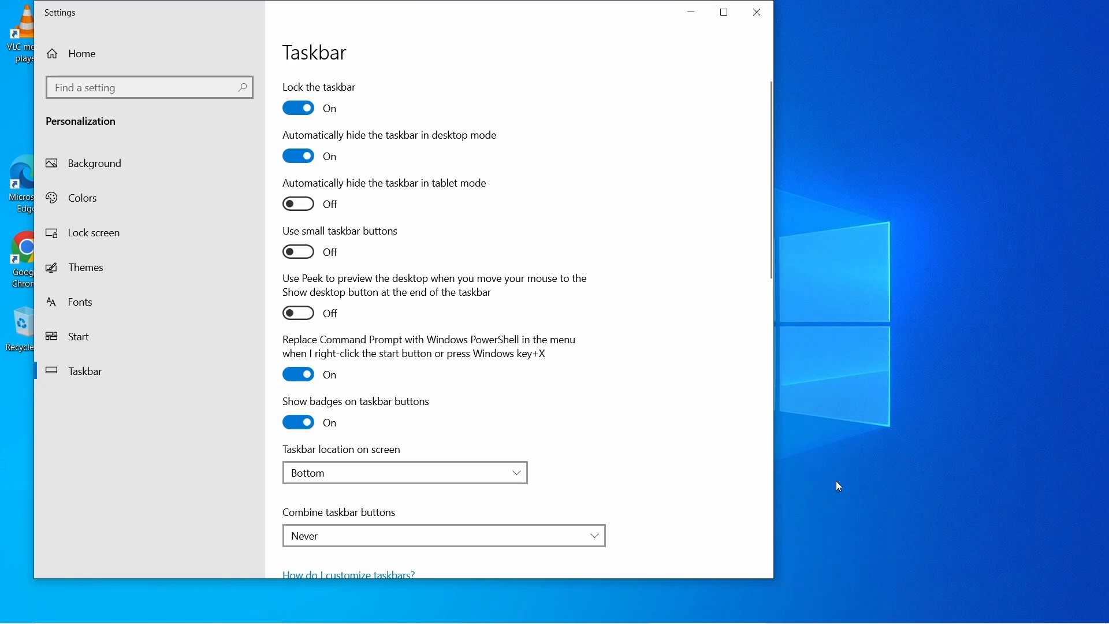
{"action": "mouse_move", "coordinate": [888, 462]}
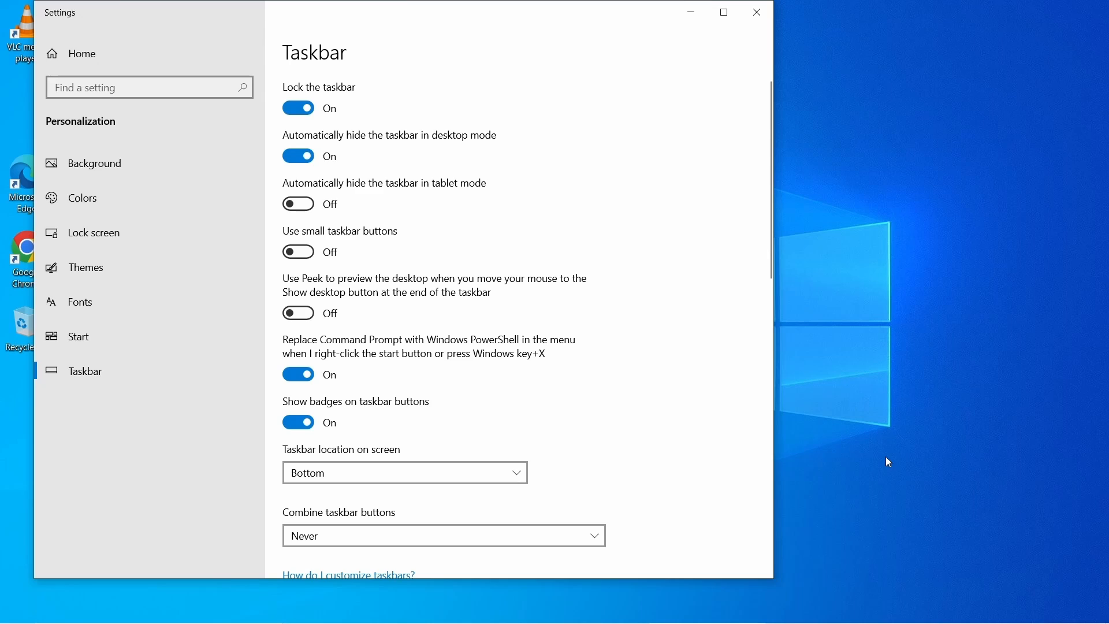
{"action": "mouse_move", "coordinate": [941, 424]}
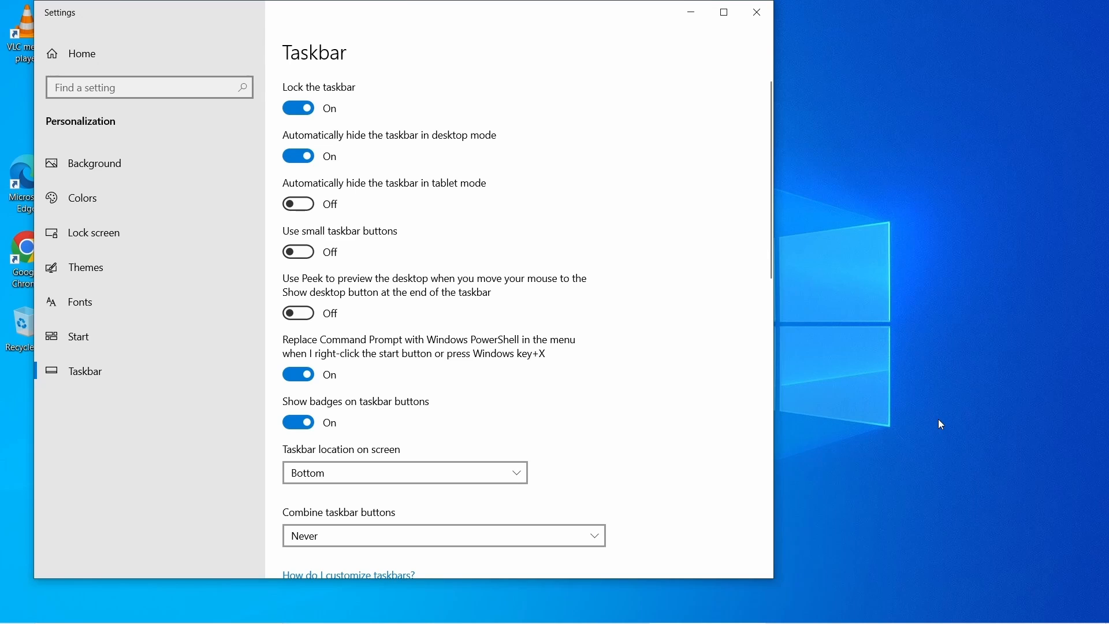
{"action": "mouse_move", "coordinate": [916, 422]}
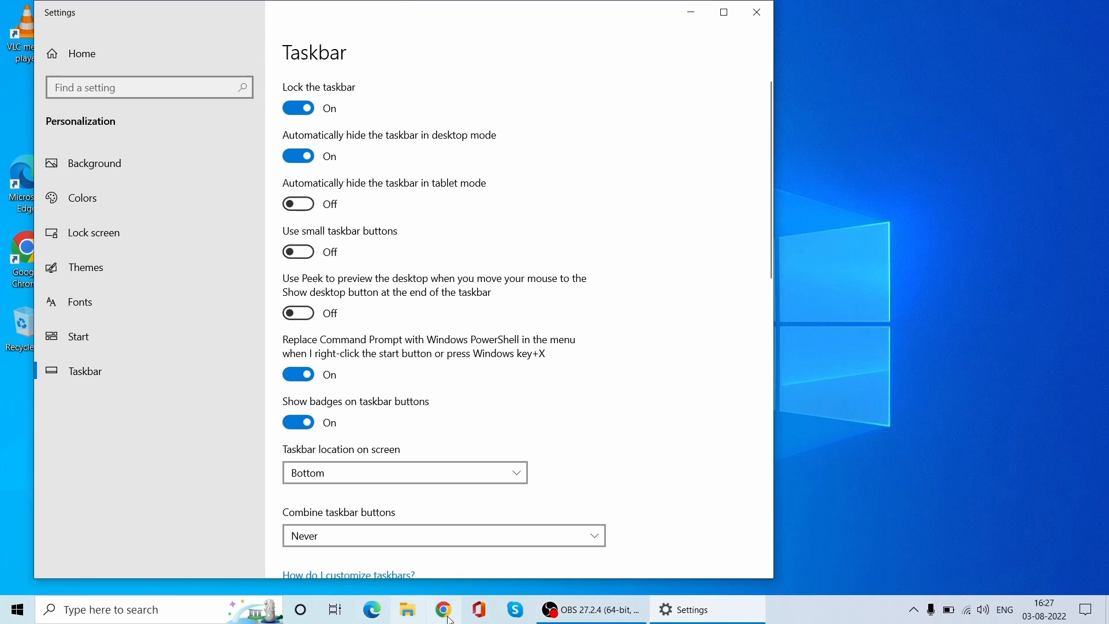
{"action": "mouse_move", "coordinate": [826, 614]}
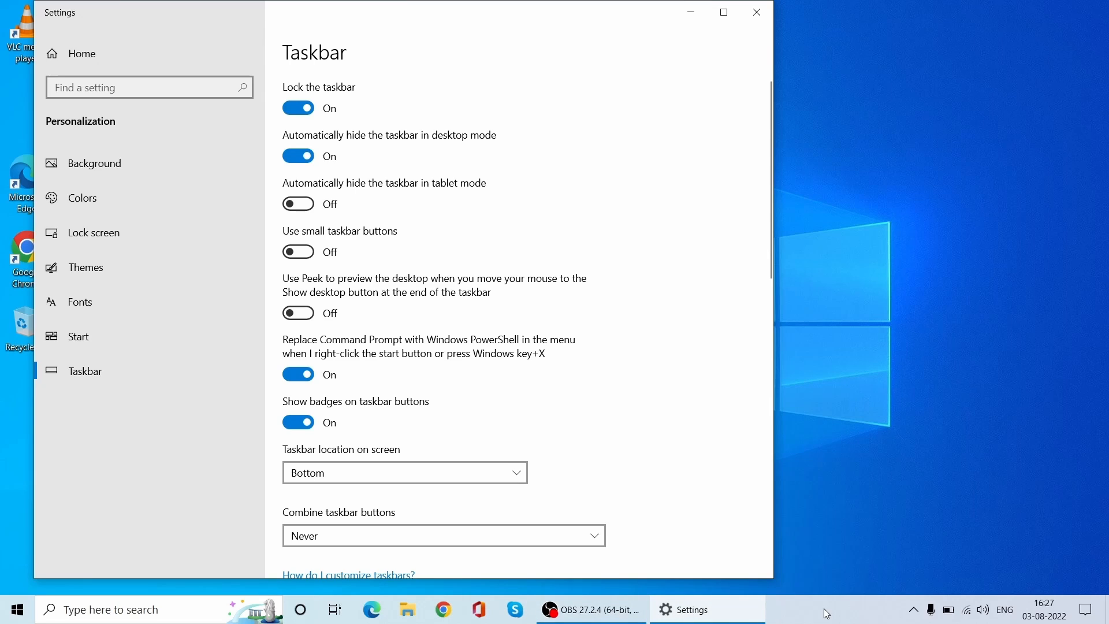
{"action": "mouse_move", "coordinate": [838, 479]}
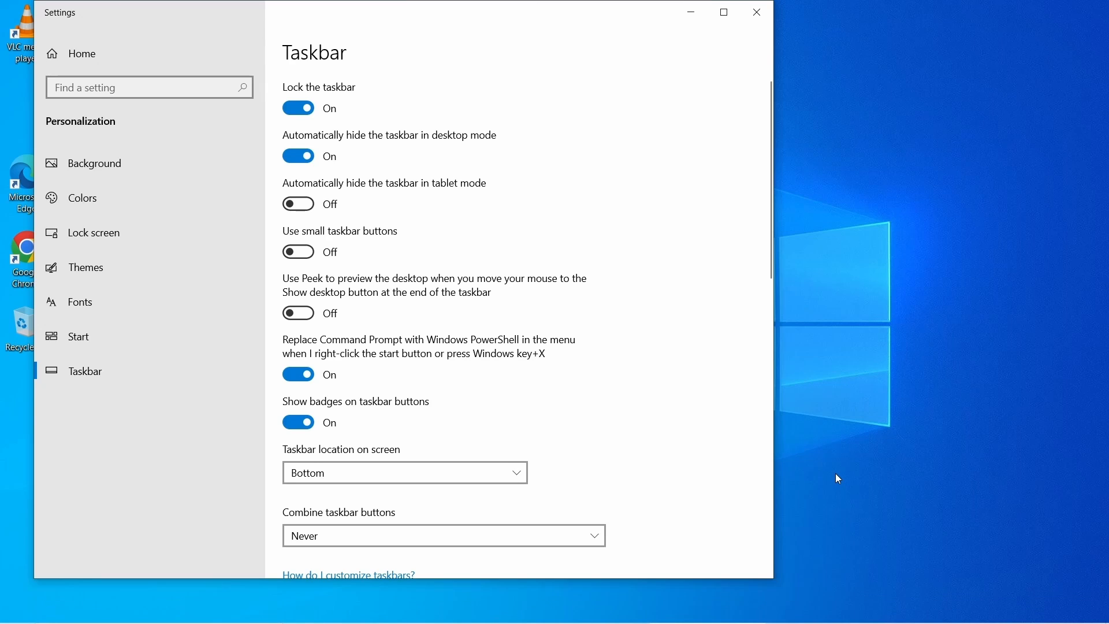
{"action": "mouse_move", "coordinate": [845, 492]}
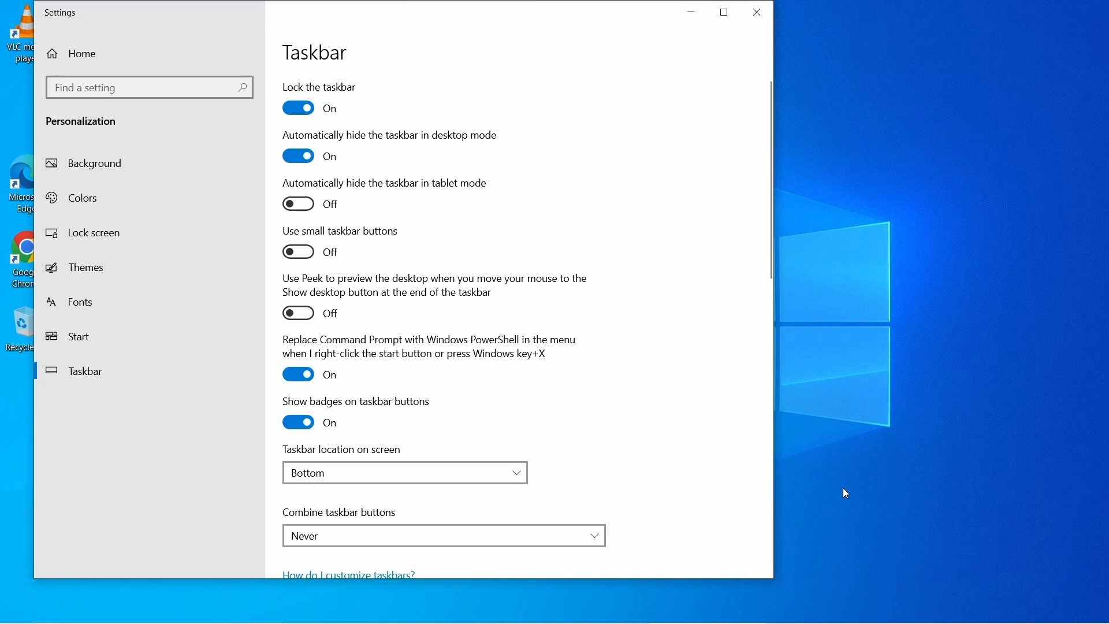